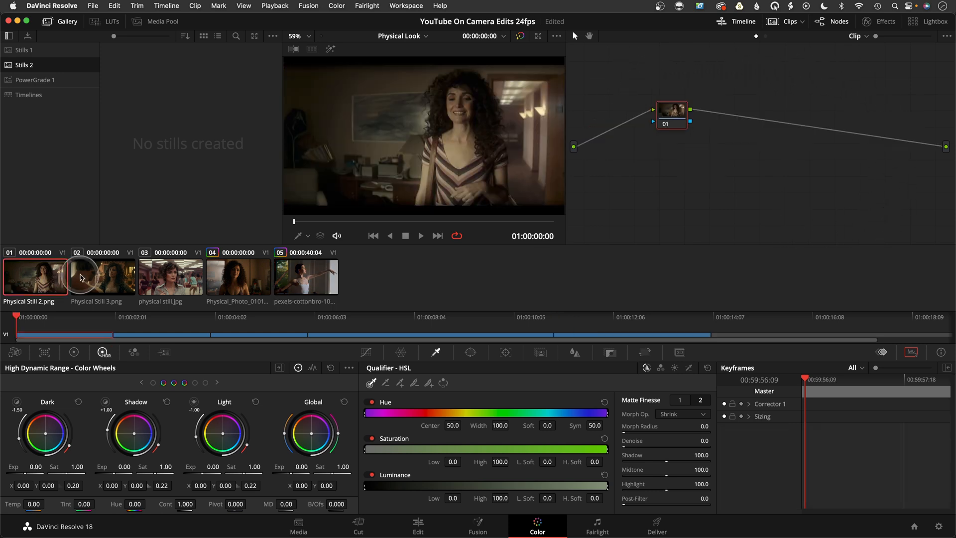
Preview the second, third (dance studio) and fourth (curly-haired woman) reference stills.
{"action": "left_click", "coordinate": [102, 278]}
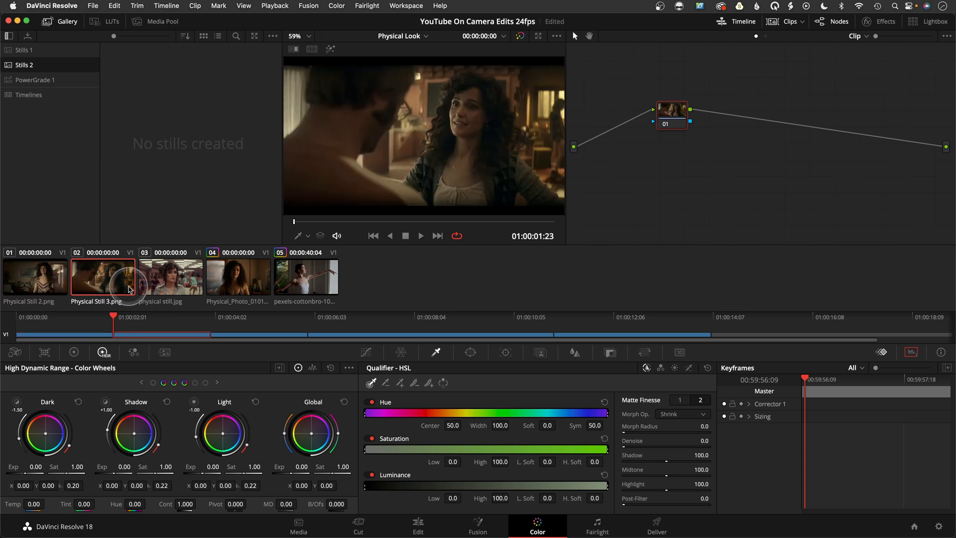
{"action": "left_click", "coordinate": [170, 278]}
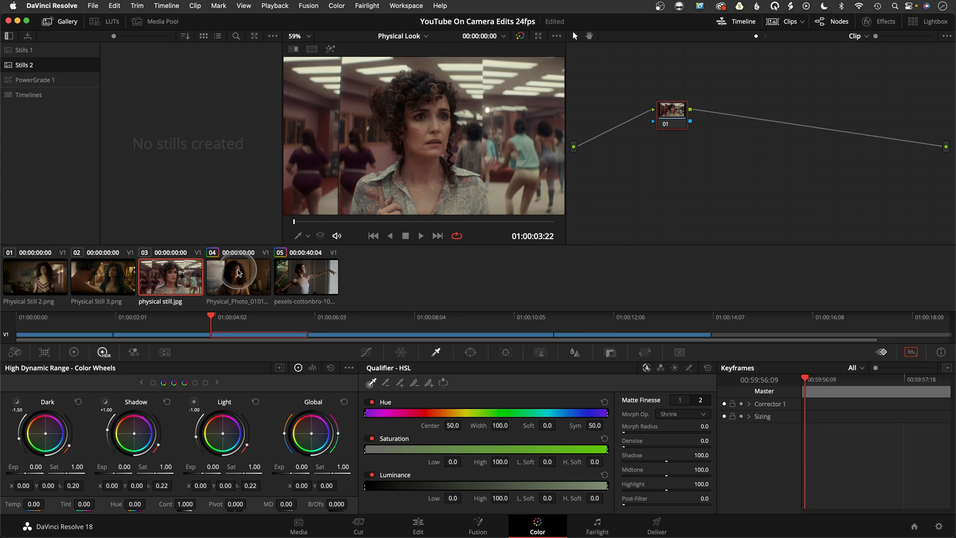
{"action": "left_click", "coordinate": [238, 276]}
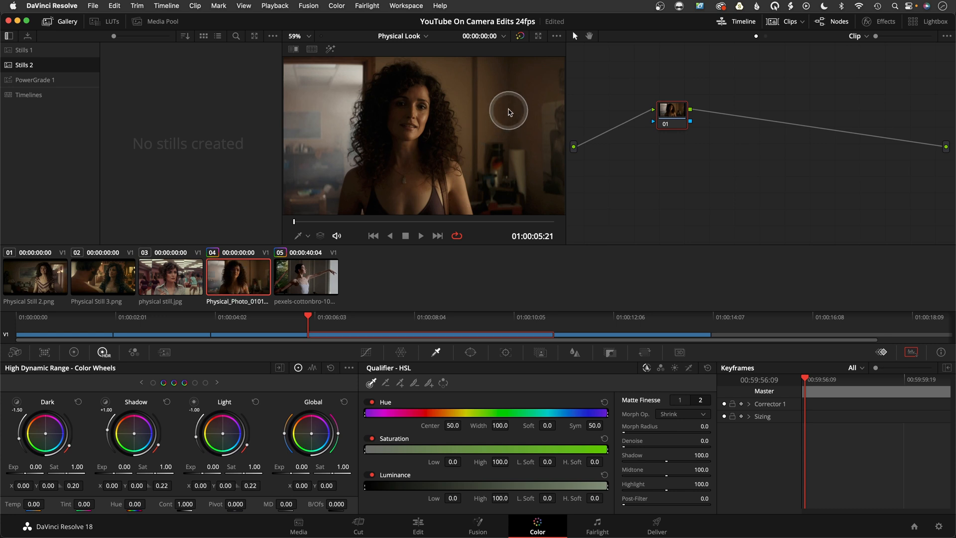
{"action": "mouse_move", "coordinate": [340, 92]}
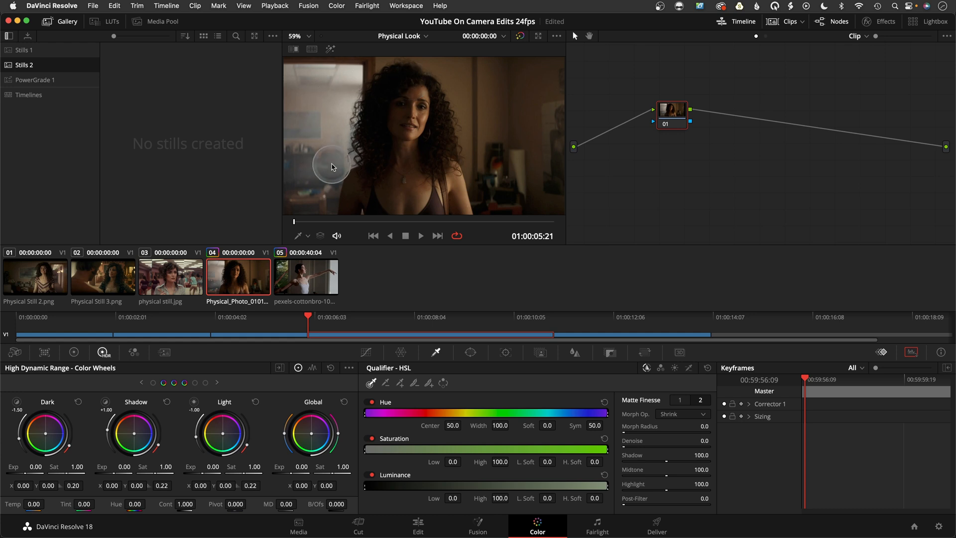
Select ballet clip 05, show the Curves palette, and select node 01 Base.
{"action": "left_click", "coordinate": [307, 277]}
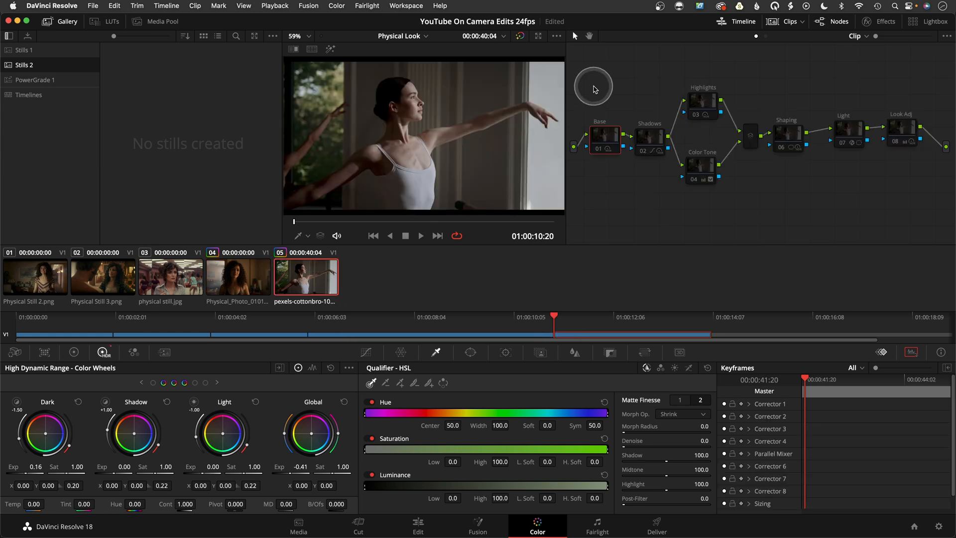
{"action": "mouse_move", "coordinate": [745, 60]}
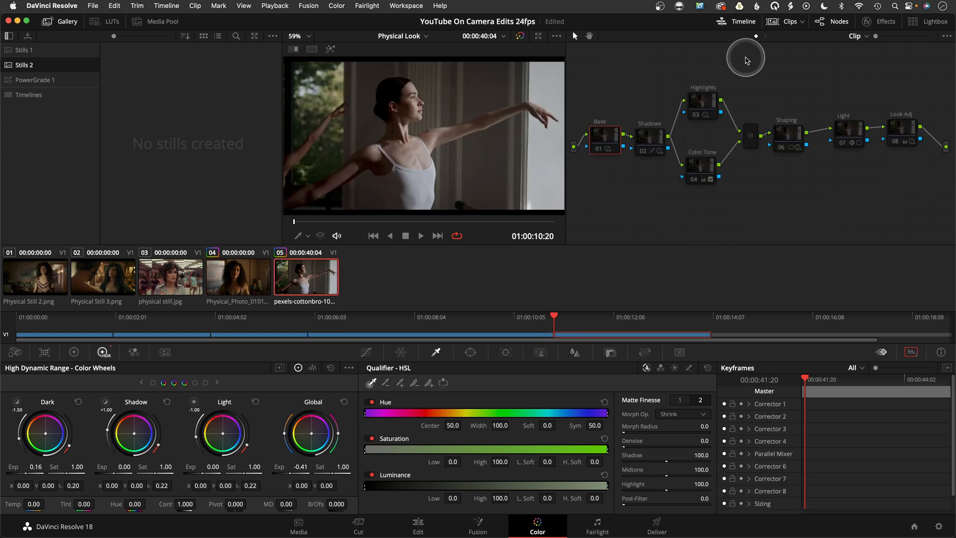
{"action": "mouse_move", "coordinate": [608, 190]}
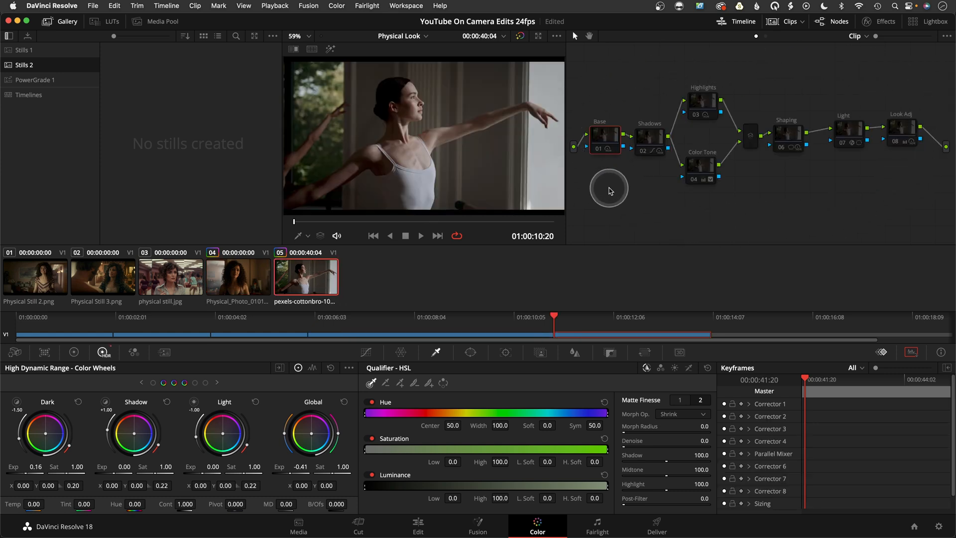
{"action": "mouse_move", "coordinate": [607, 194]}
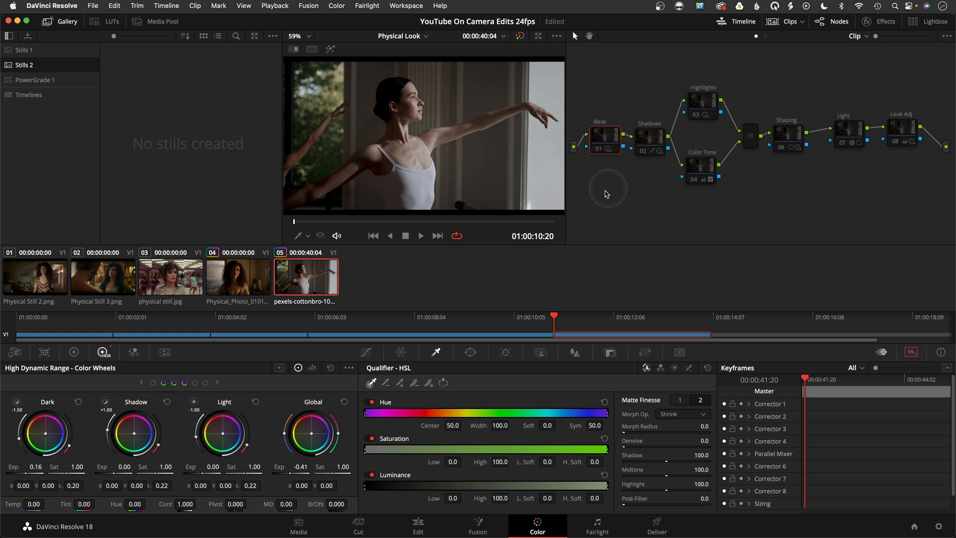
{"action": "mouse_move", "coordinate": [630, 233]}
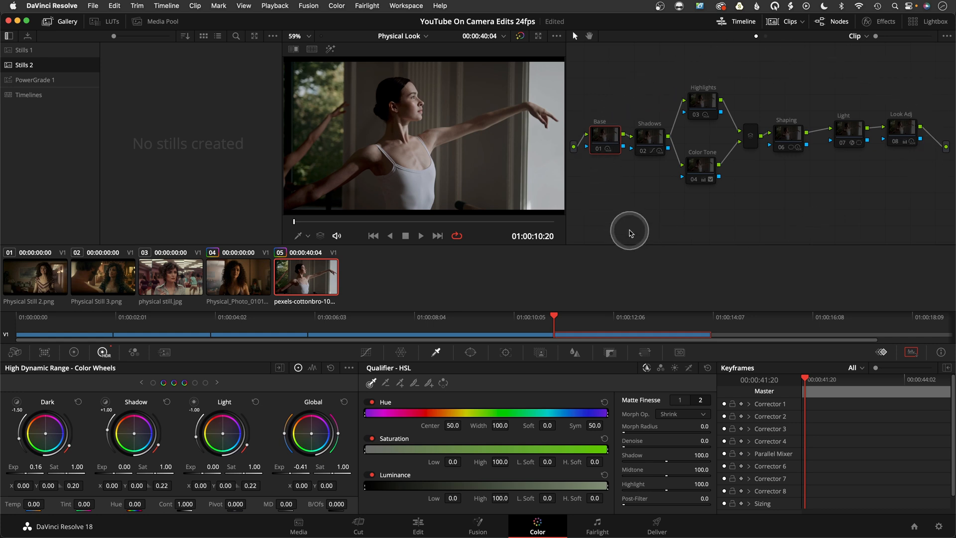
{"action": "left_click", "coordinate": [605, 135]}
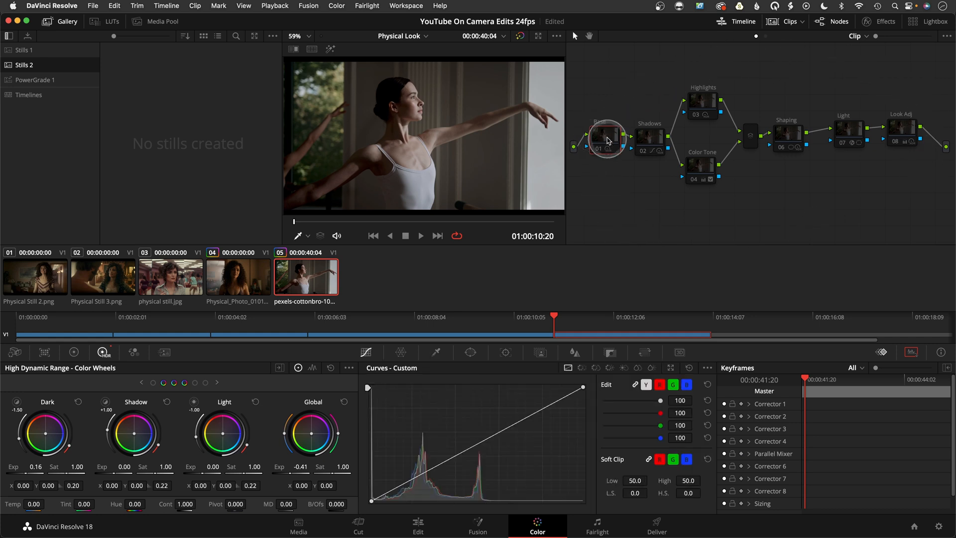
{"action": "left_click", "coordinate": [606, 140]}
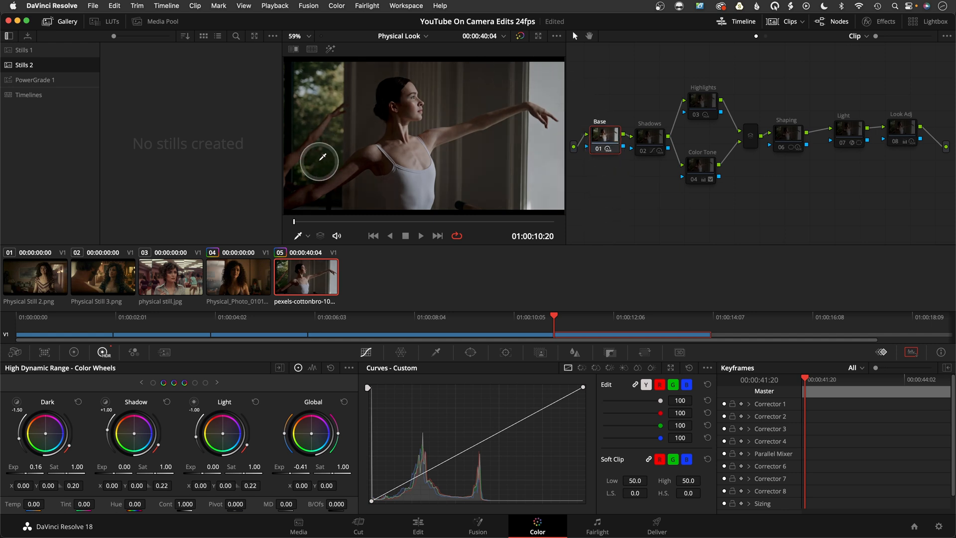
{"action": "mouse_move", "coordinate": [471, 133]}
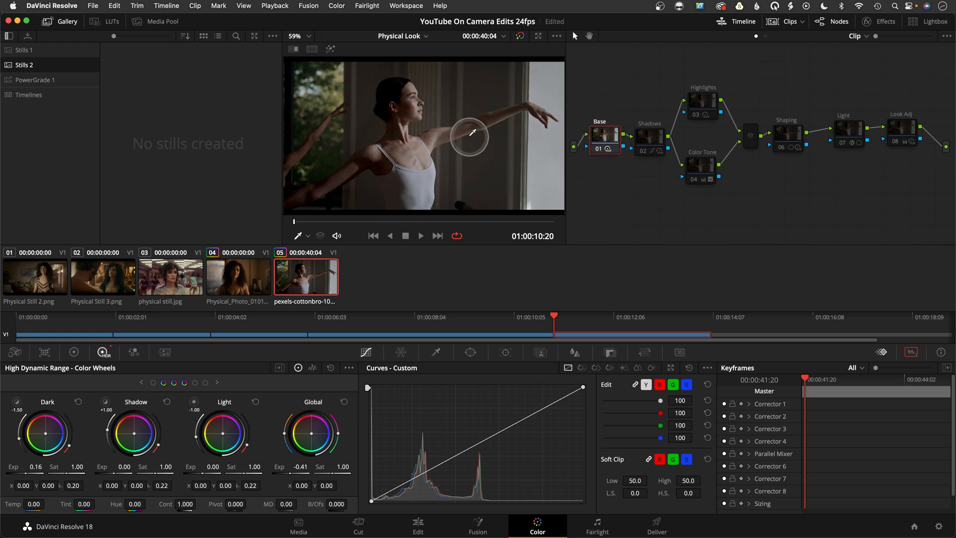
{"action": "mouse_move", "coordinate": [104, 353]}
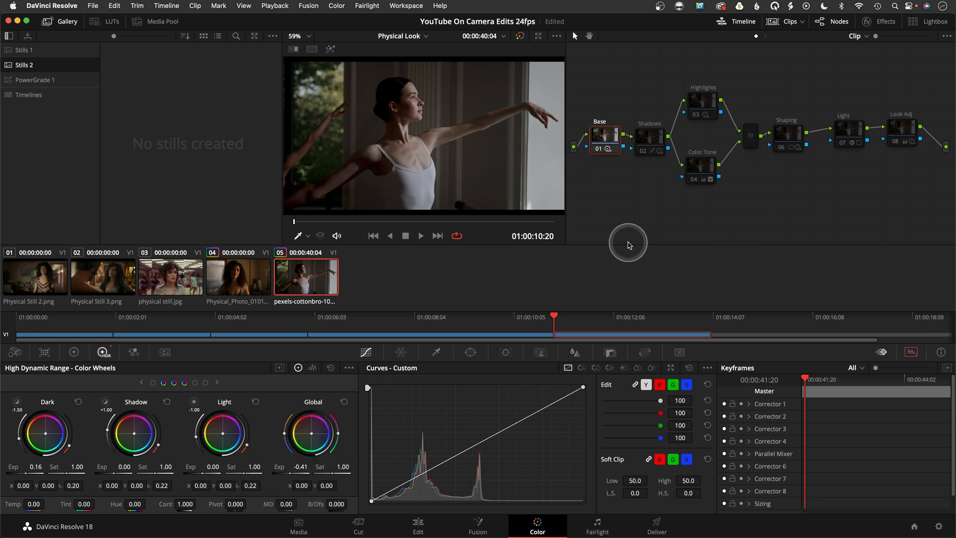
{"action": "mouse_move", "coordinate": [624, 195]}
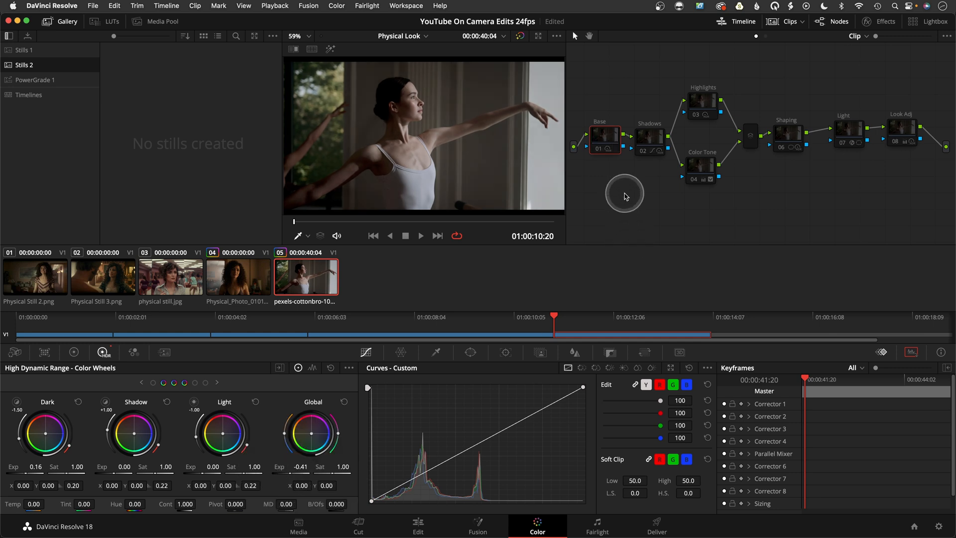
Select node 02 Shadows to view its 0.42 dark exposure.
{"action": "left_click", "coordinate": [649, 135]}
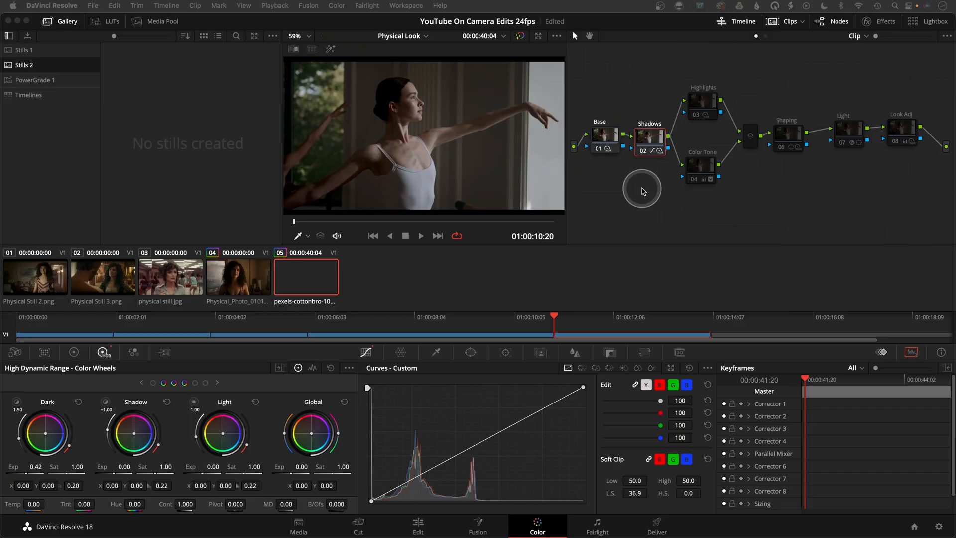
{"action": "left_click", "coordinate": [239, 277]}
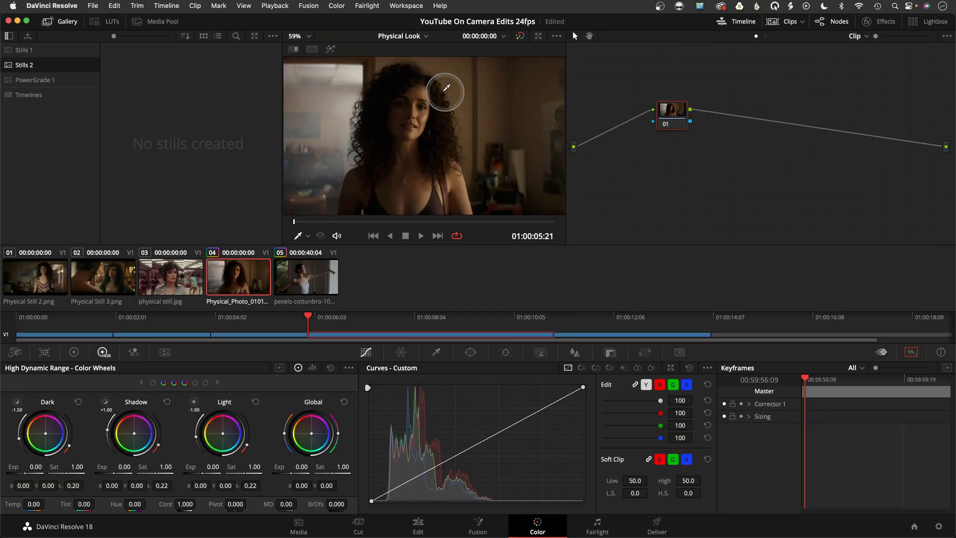
{"action": "mouse_move", "coordinate": [506, 116]}
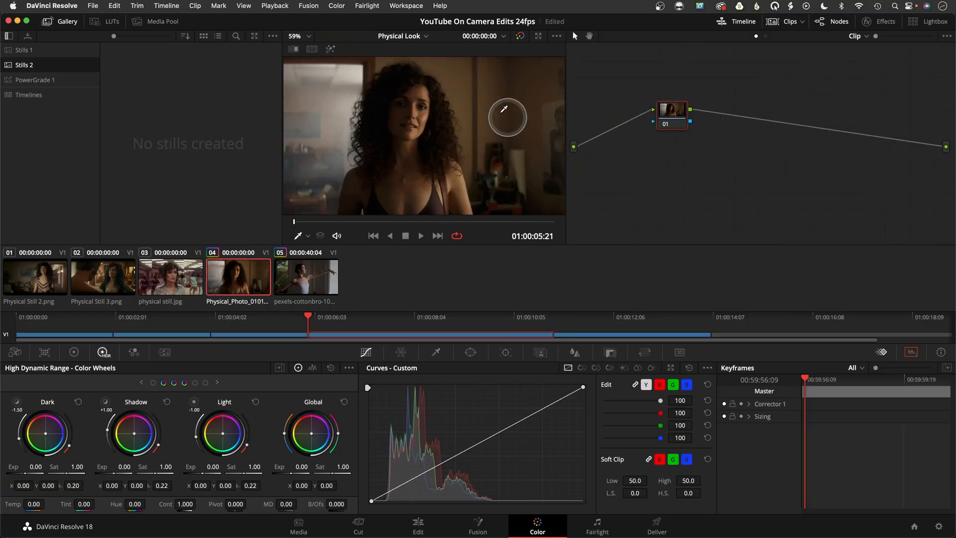
{"action": "left_click", "coordinate": [305, 277]}
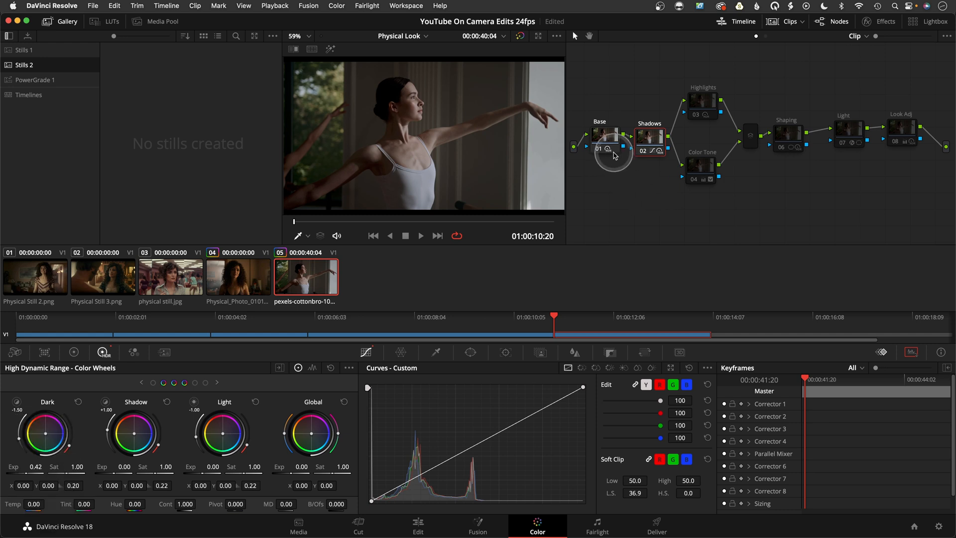
{"action": "left_click_drag", "start_coordinate": [311, 433], "coordinate": [311, 445]}
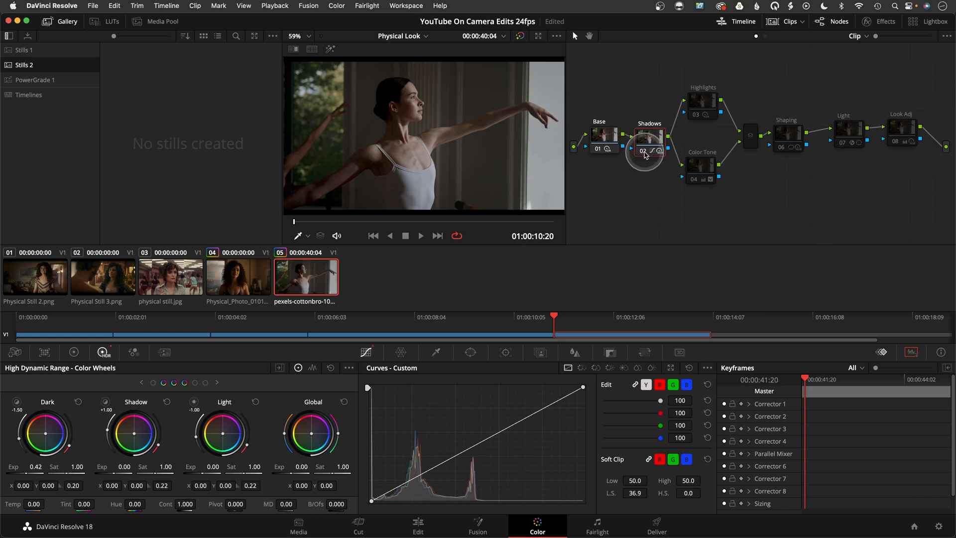
Return to the pexels ballet clip and compare the Color Tone node's Primaries and HDR wheels.
{"action": "left_click", "coordinate": [702, 169]}
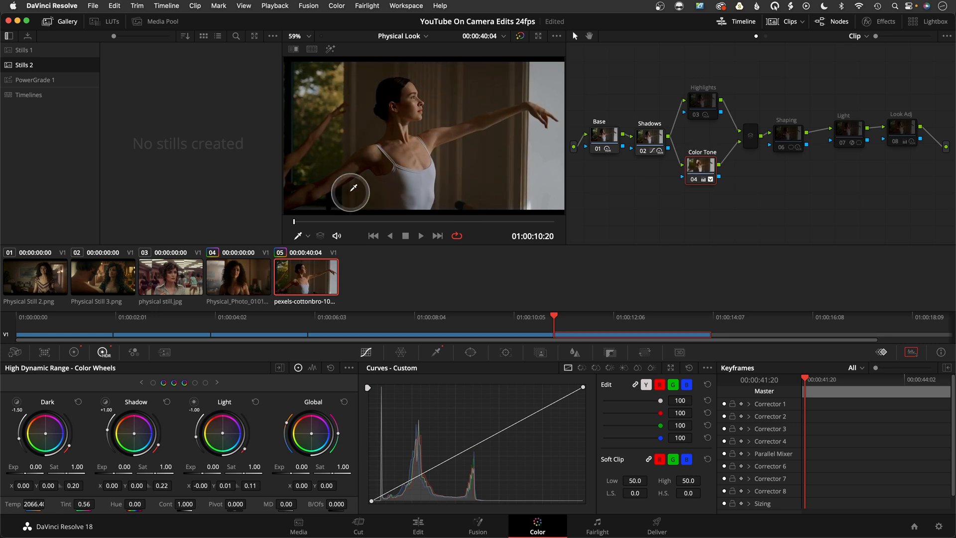
{"action": "left_click", "coordinate": [238, 278]}
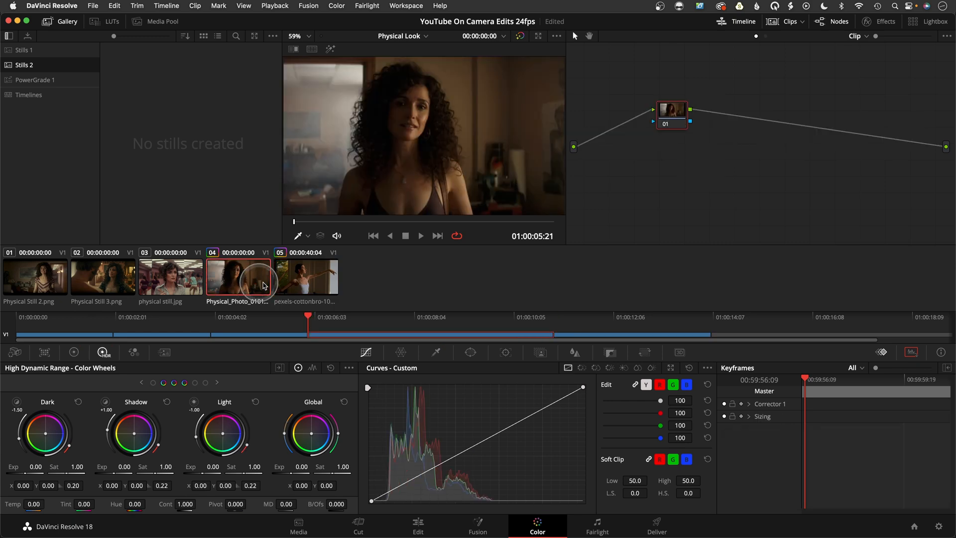
{"action": "left_click", "coordinate": [307, 278]}
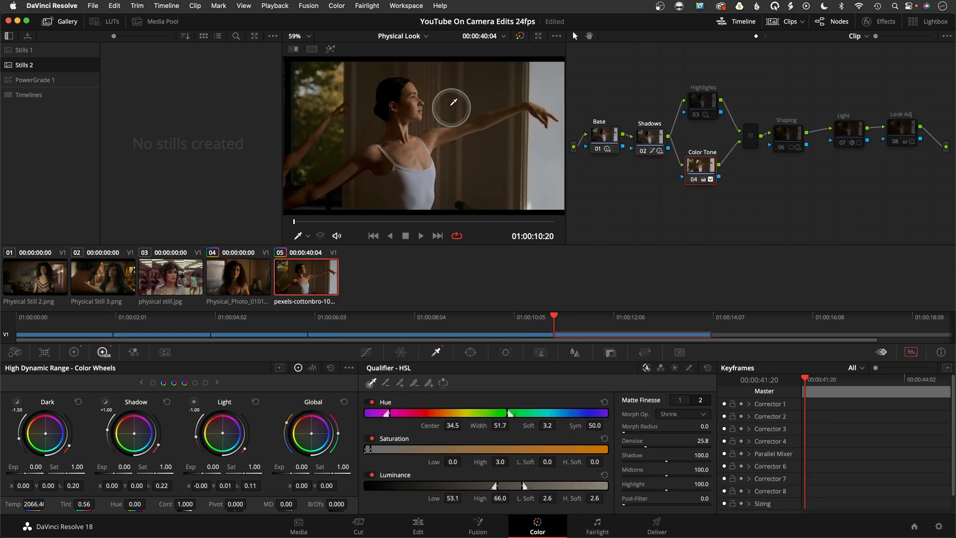
{"action": "left_click", "coordinate": [74, 352]}
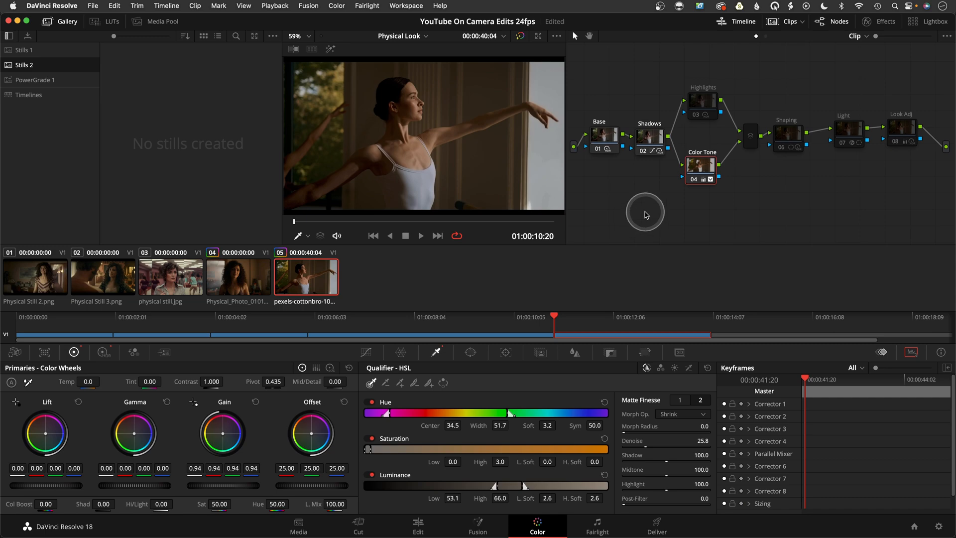
{"action": "left_click", "coordinate": [104, 352]}
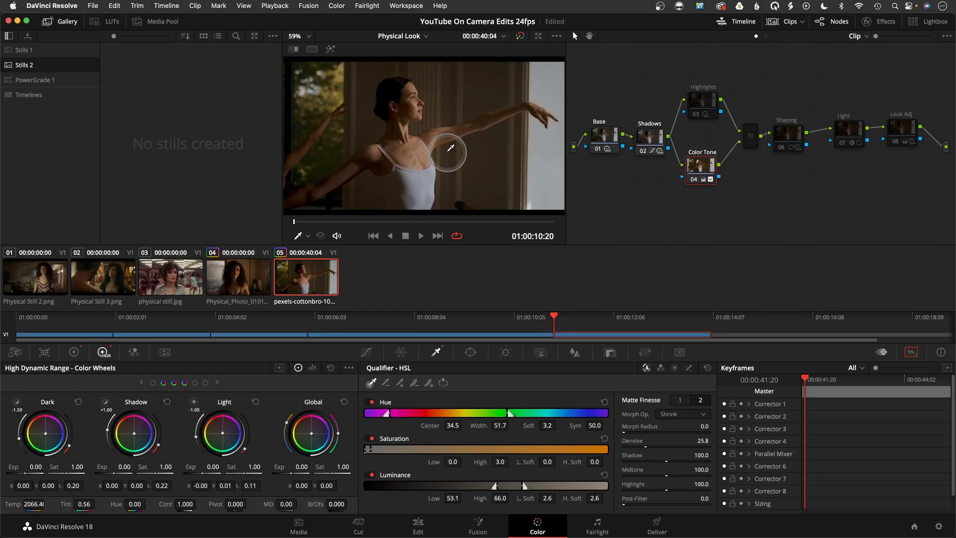
{"action": "mouse_move", "coordinate": [432, 109]}
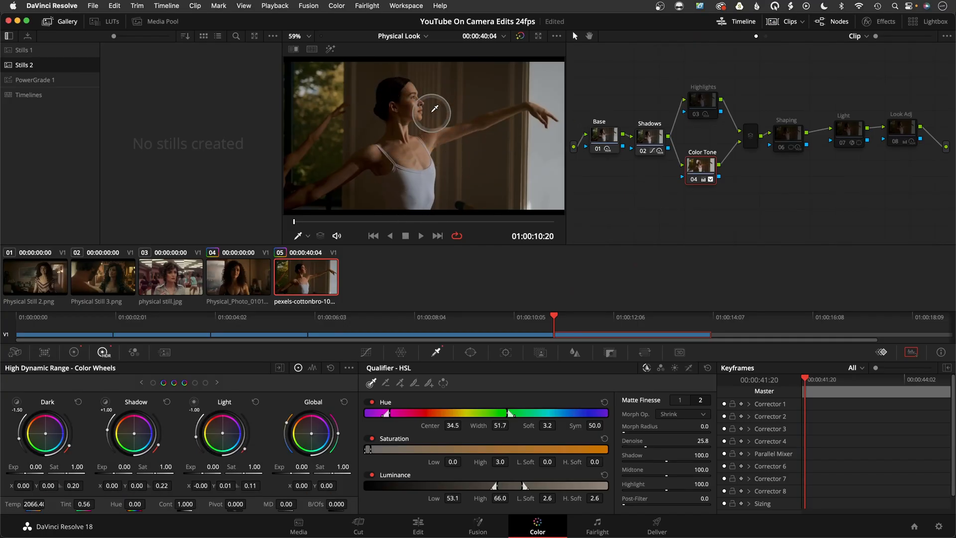
View the Color Tone node in the Primaries Color Wheels, then the HDR Wheels.
{"action": "left_click", "coordinate": [75, 353]}
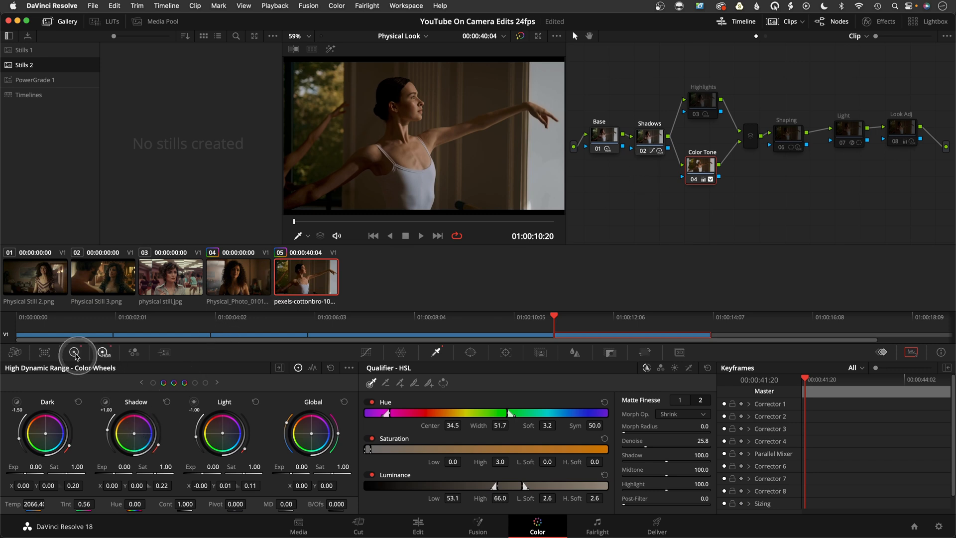
{"action": "left_click", "coordinate": [71, 353]}
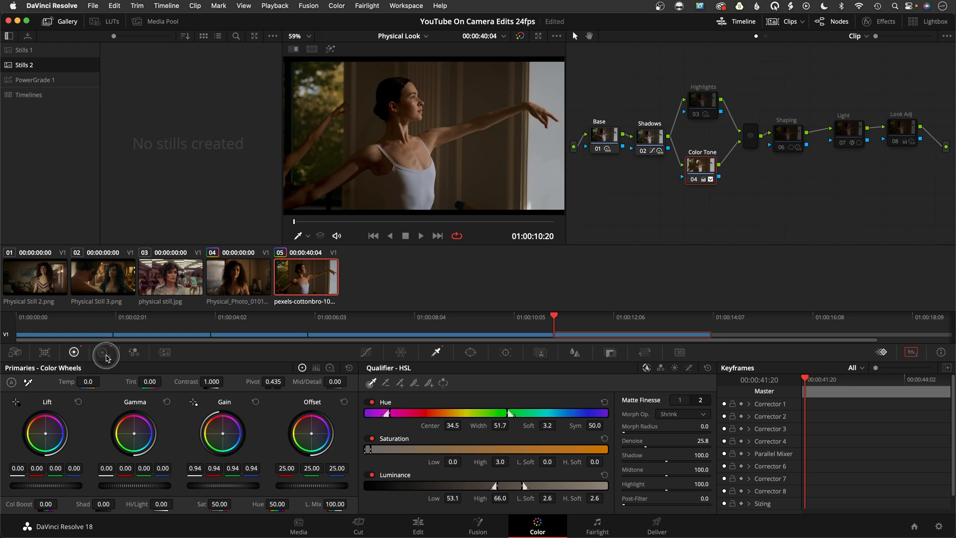
{"action": "left_click", "coordinate": [105, 352]}
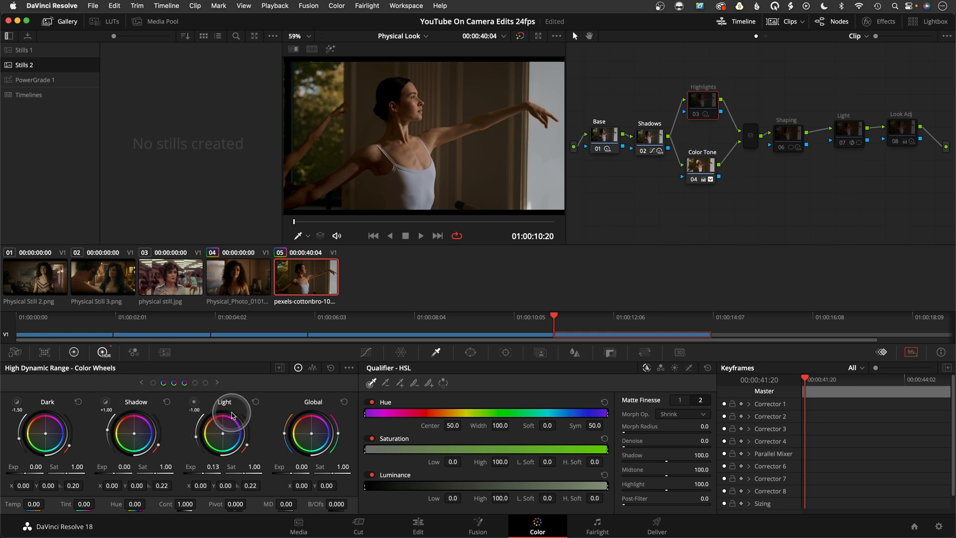
{"action": "mouse_move", "coordinate": [426, 316]}
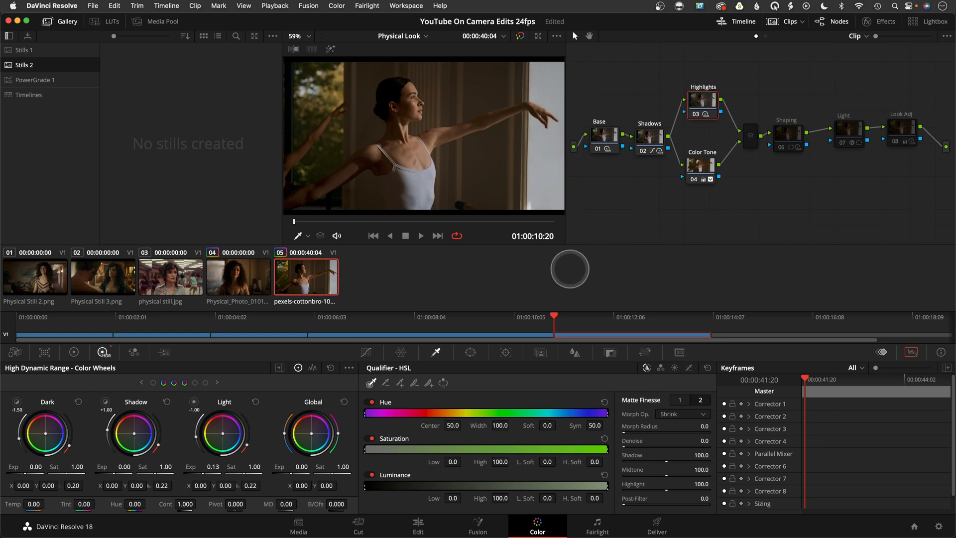
Select the Parallel Mixer node joining the Highlights and Color Tone branches.
{"action": "left_click", "coordinate": [313, 49]}
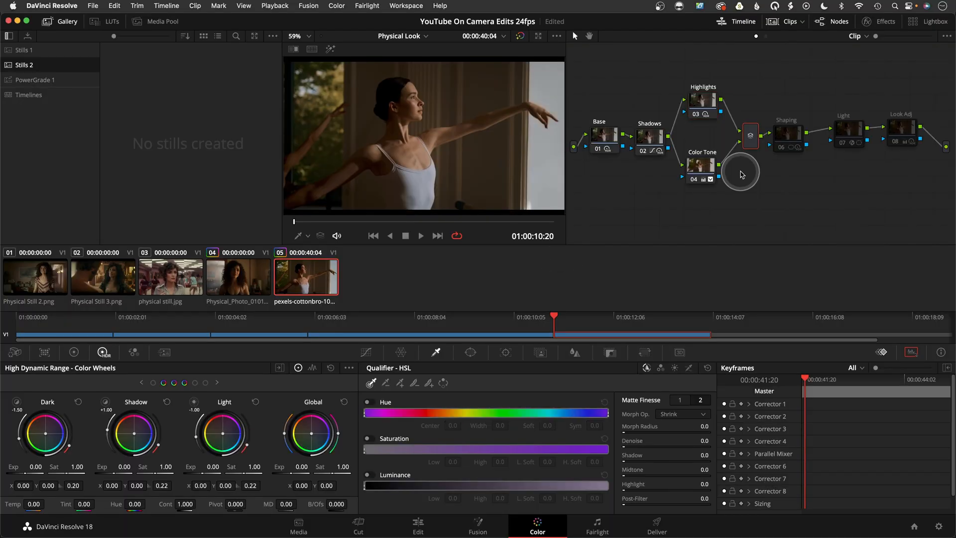
Select the Shaping node, show its circular Window vignette, then return to HDR wheels.
{"action": "left_click", "coordinate": [789, 133]}
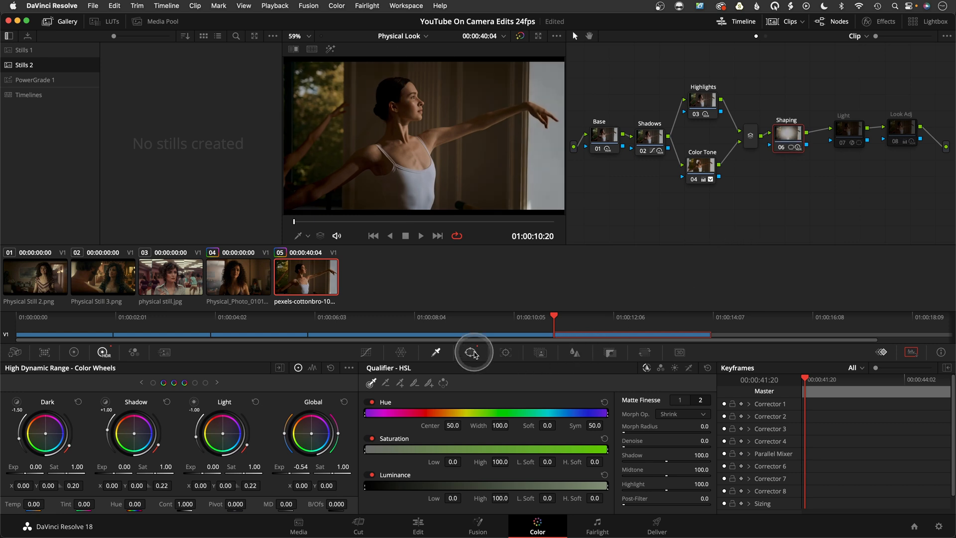
{"action": "left_click", "coordinate": [472, 353]}
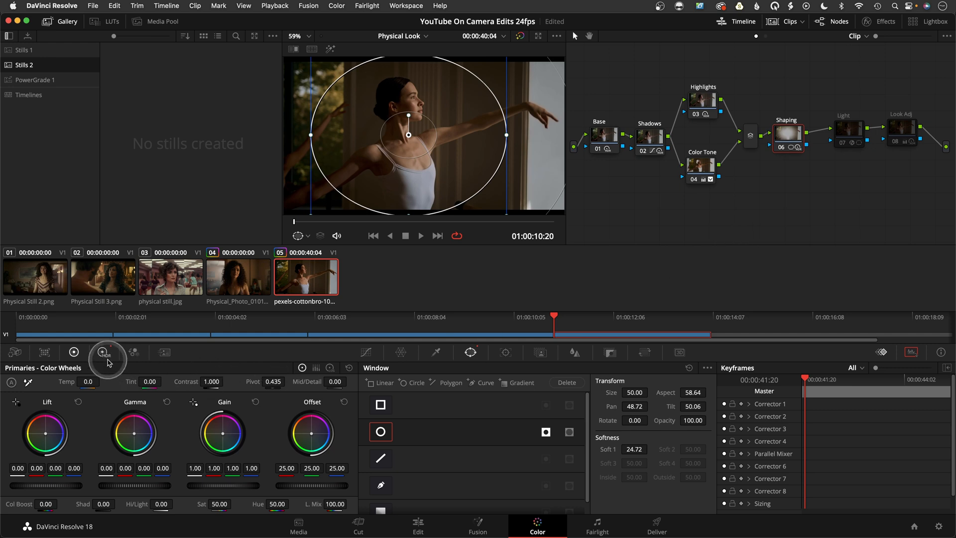
{"action": "left_click", "coordinate": [106, 353]}
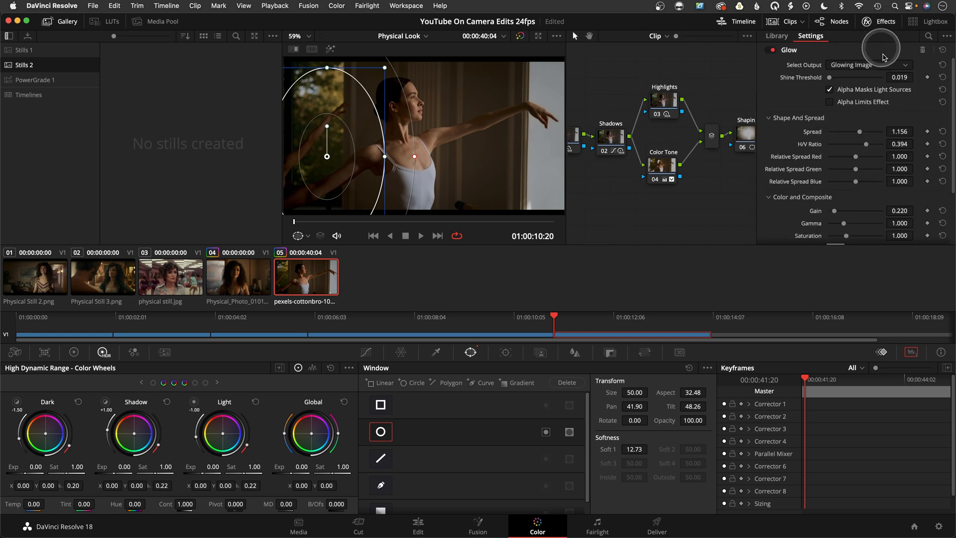
{"action": "mouse_move", "coordinate": [786, 59]}
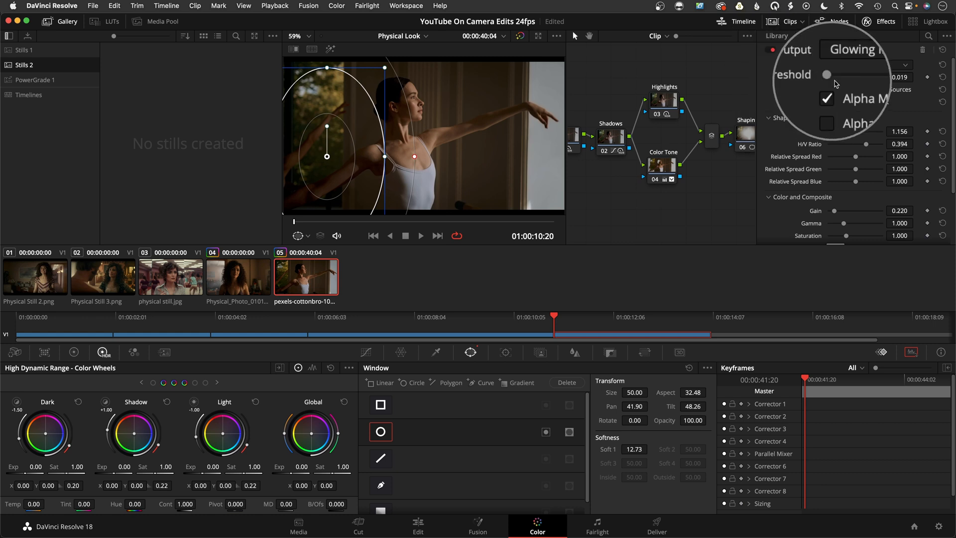
Show the curly-haired woman reference still split-screen beside the ballet clip.
{"action": "left_click", "coordinate": [810, 36]}
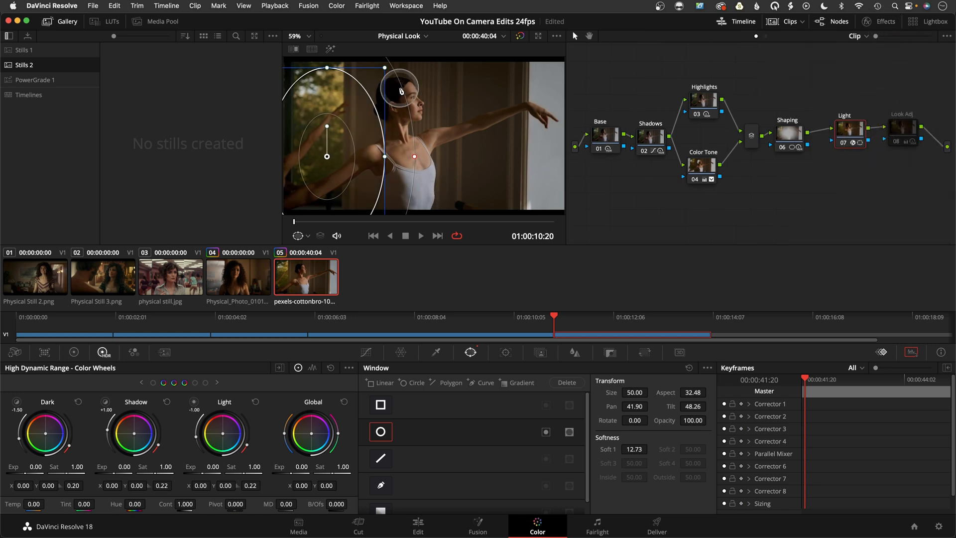
{"action": "left_click_drag", "start_coordinate": [400, 89], "coordinate": [339, 70]}
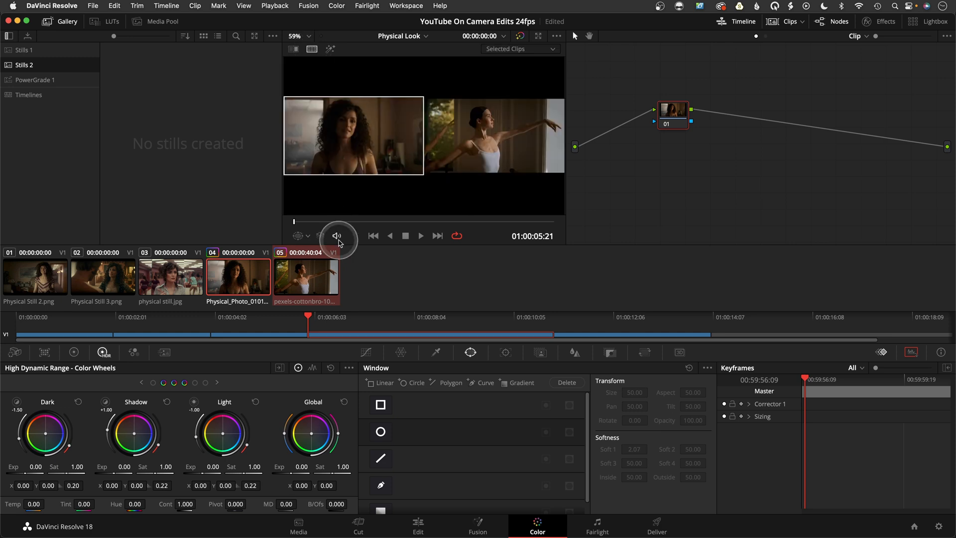
Turn off split screen and check the Look Adj node's Temp and -0.30 exposure.
{"action": "left_click", "coordinate": [305, 278]}
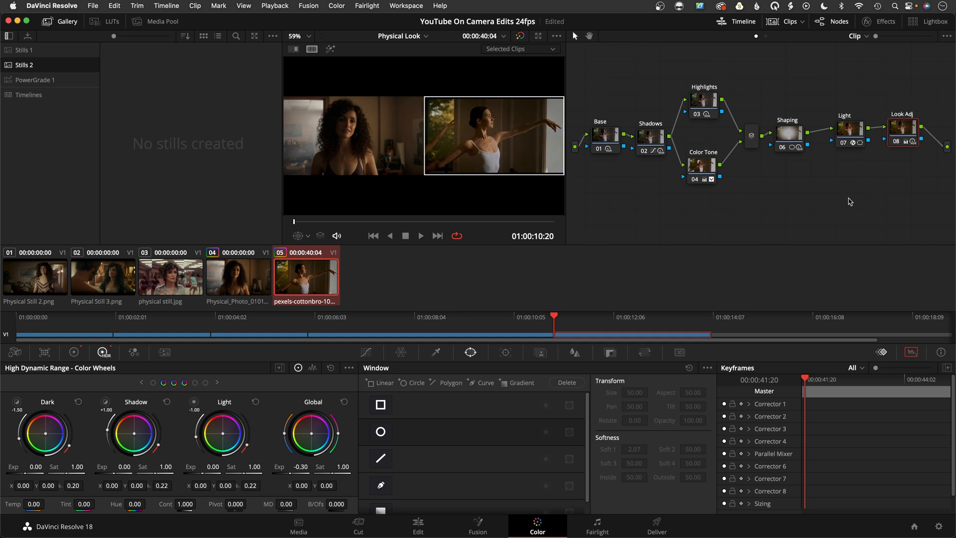
{"action": "left_click", "coordinate": [311, 49]}
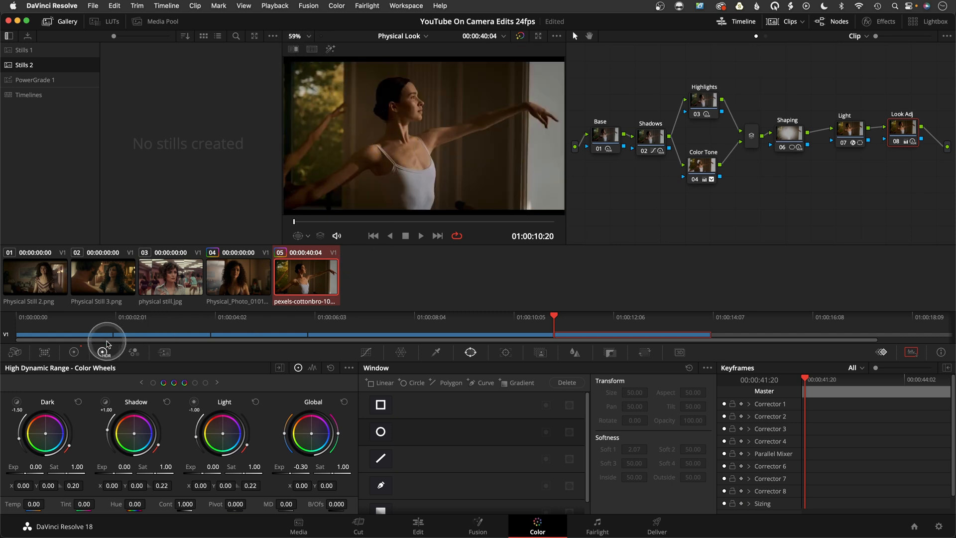
{"action": "left_click", "coordinate": [73, 352]}
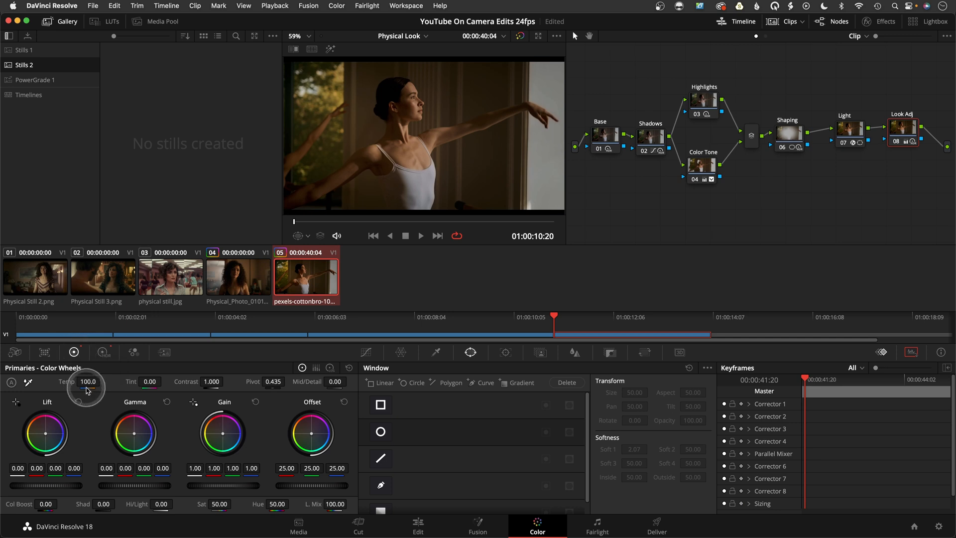
{"action": "left_click", "coordinate": [104, 352]}
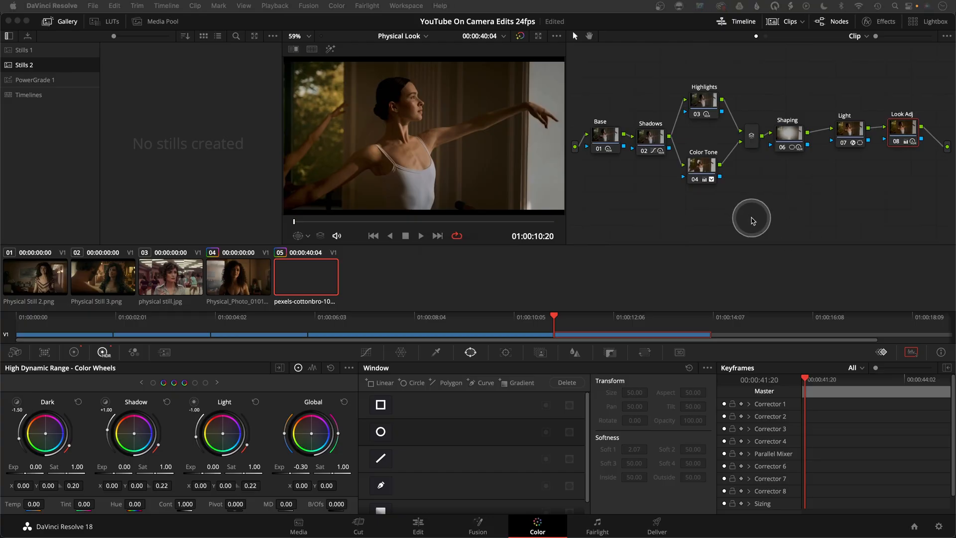
{"action": "left_click", "coordinate": [306, 277]}
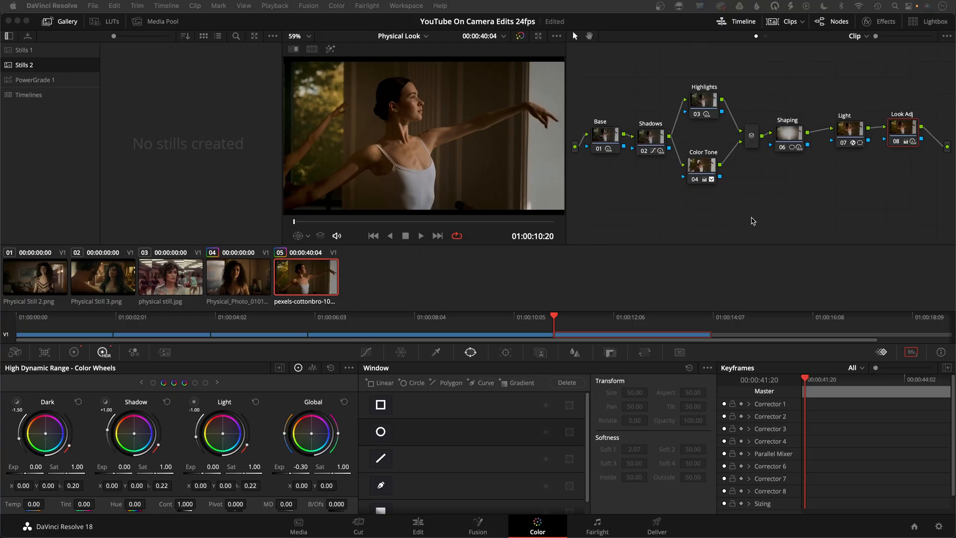